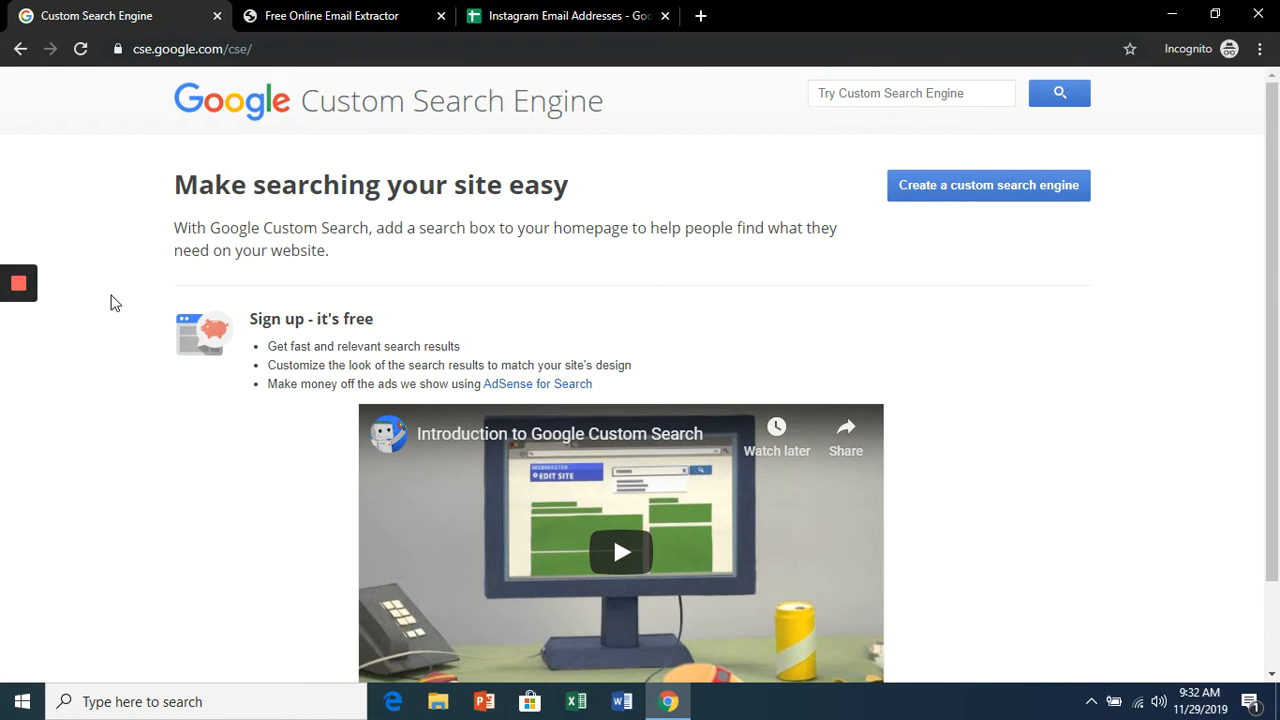
{"action": "mouse_move", "coordinate": [156, 76]}
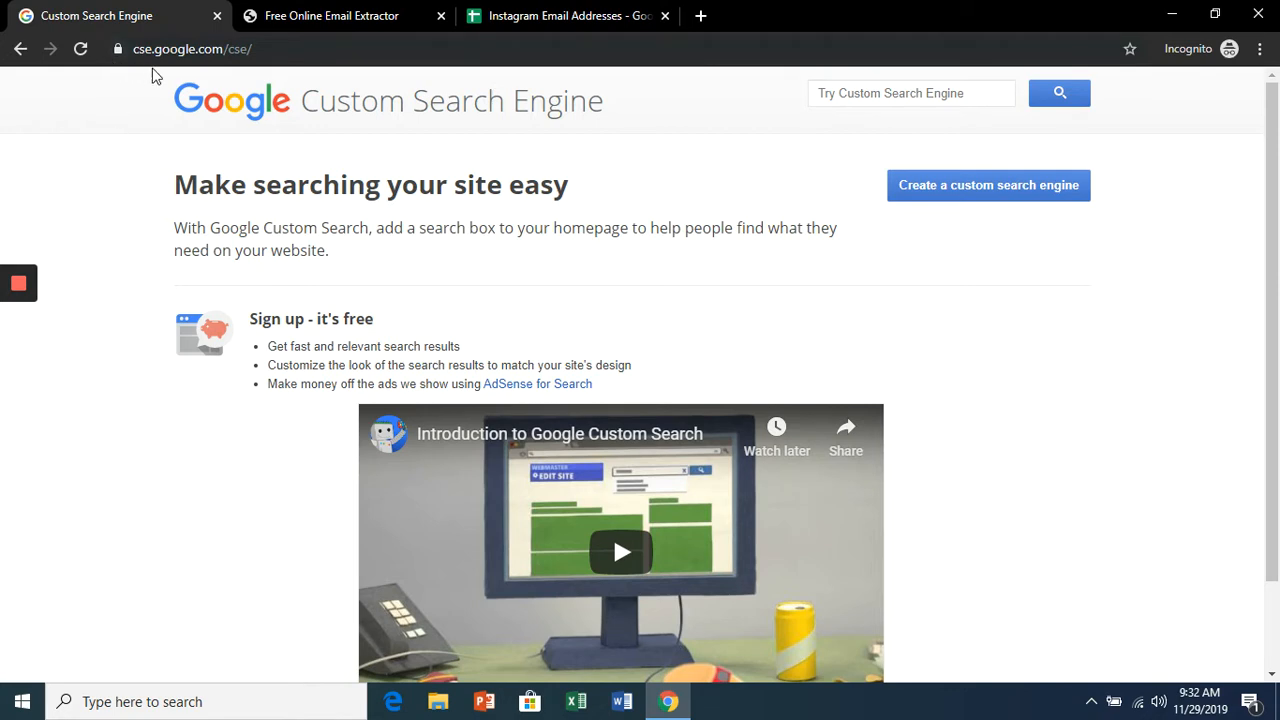
{"action": "mouse_move", "coordinate": [988, 185]}
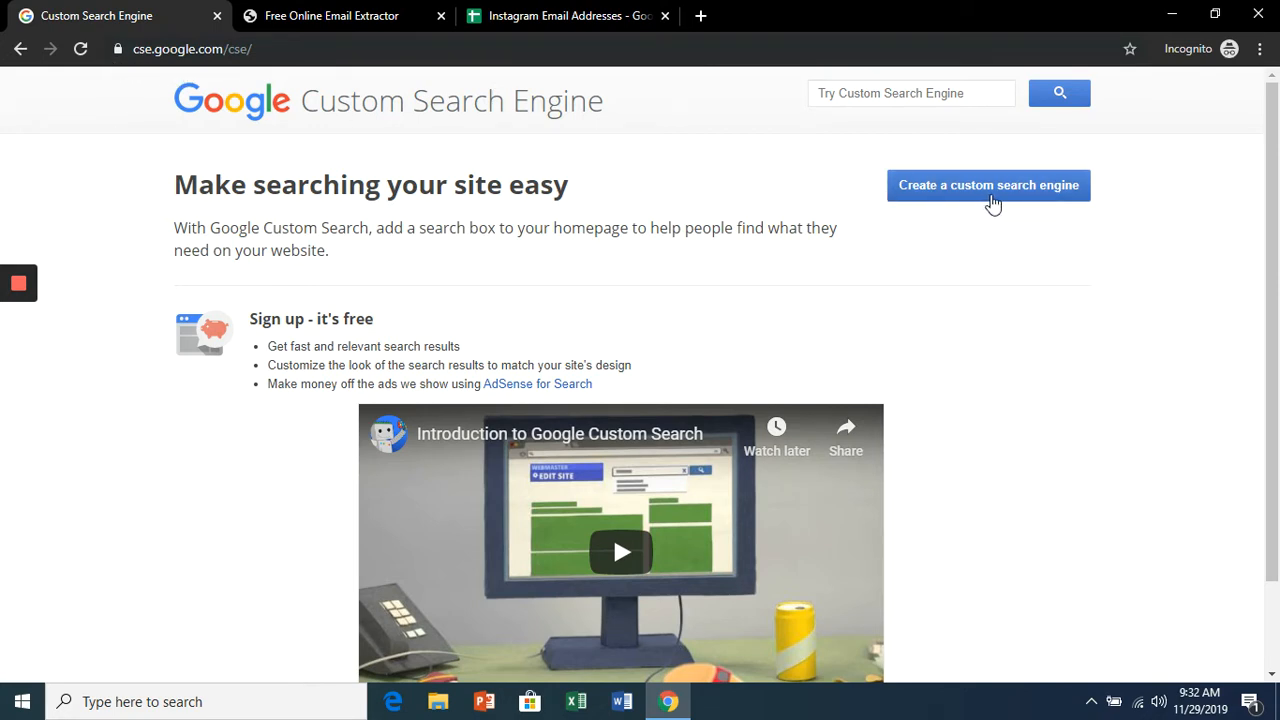
{"action": "left_click", "coordinate": [988, 185]}
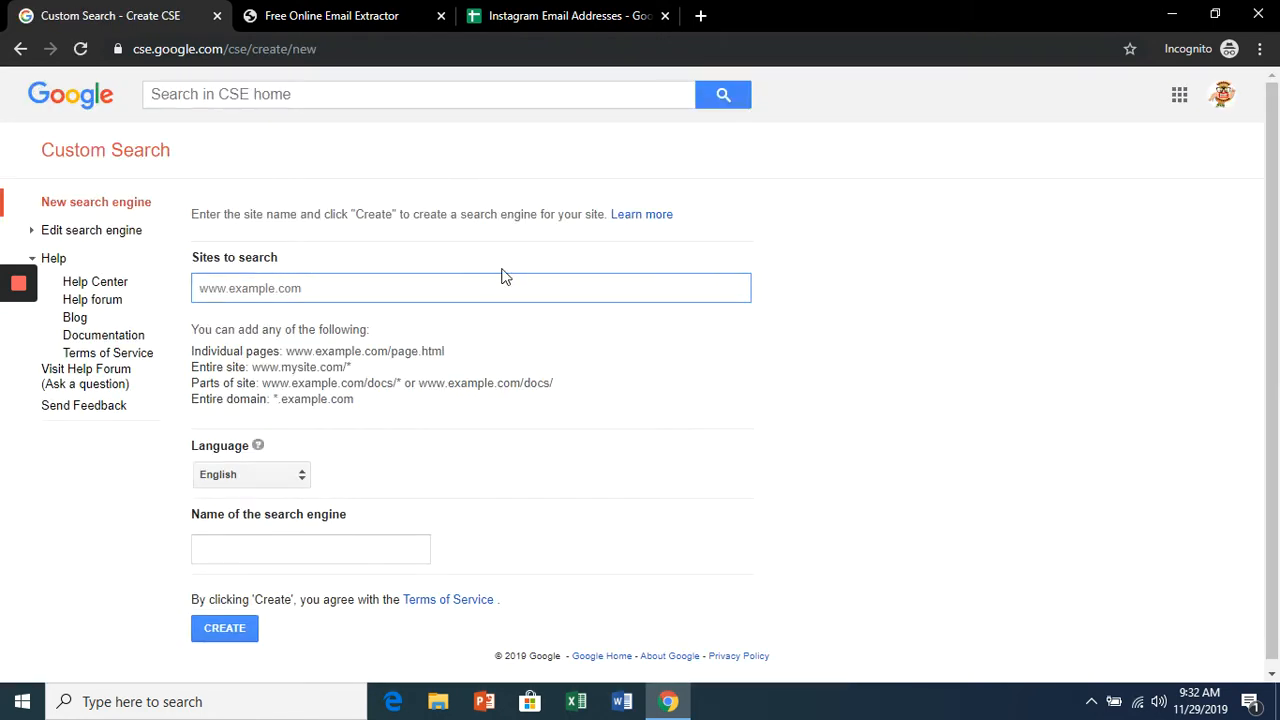
{"action": "type", "text": "www.instag"}
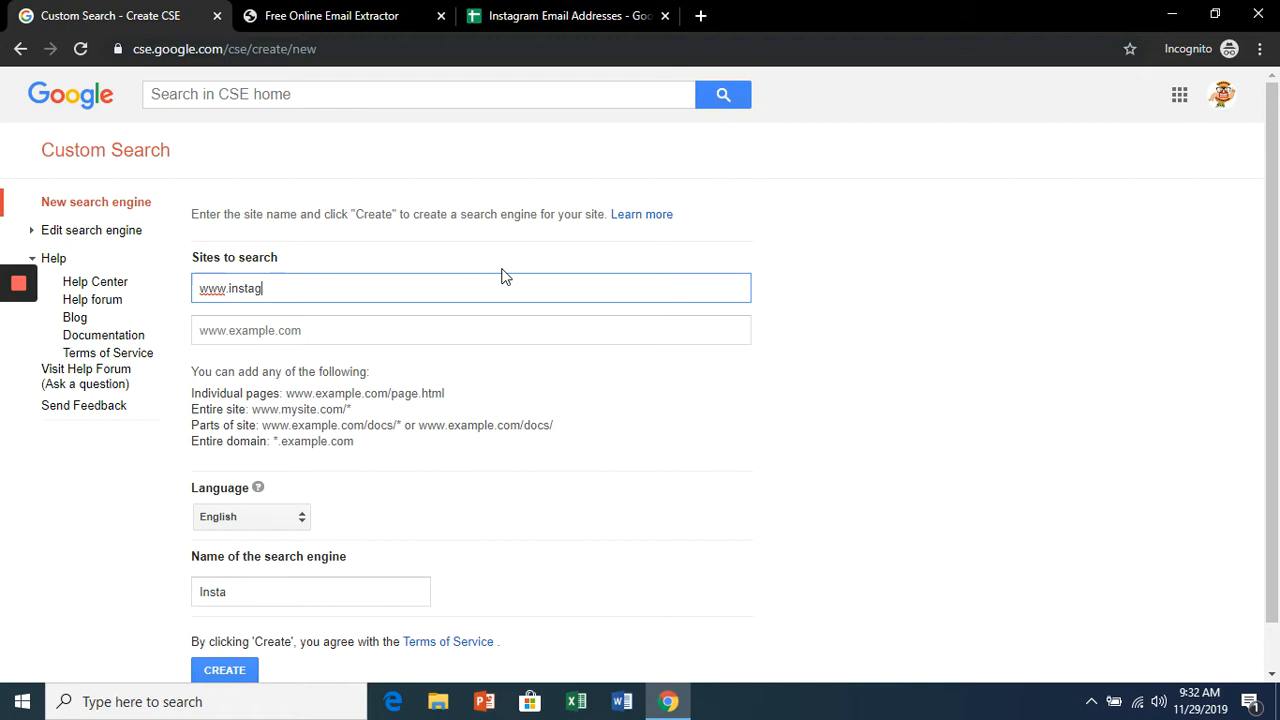
{"action": "type", "text": "ram.com"}
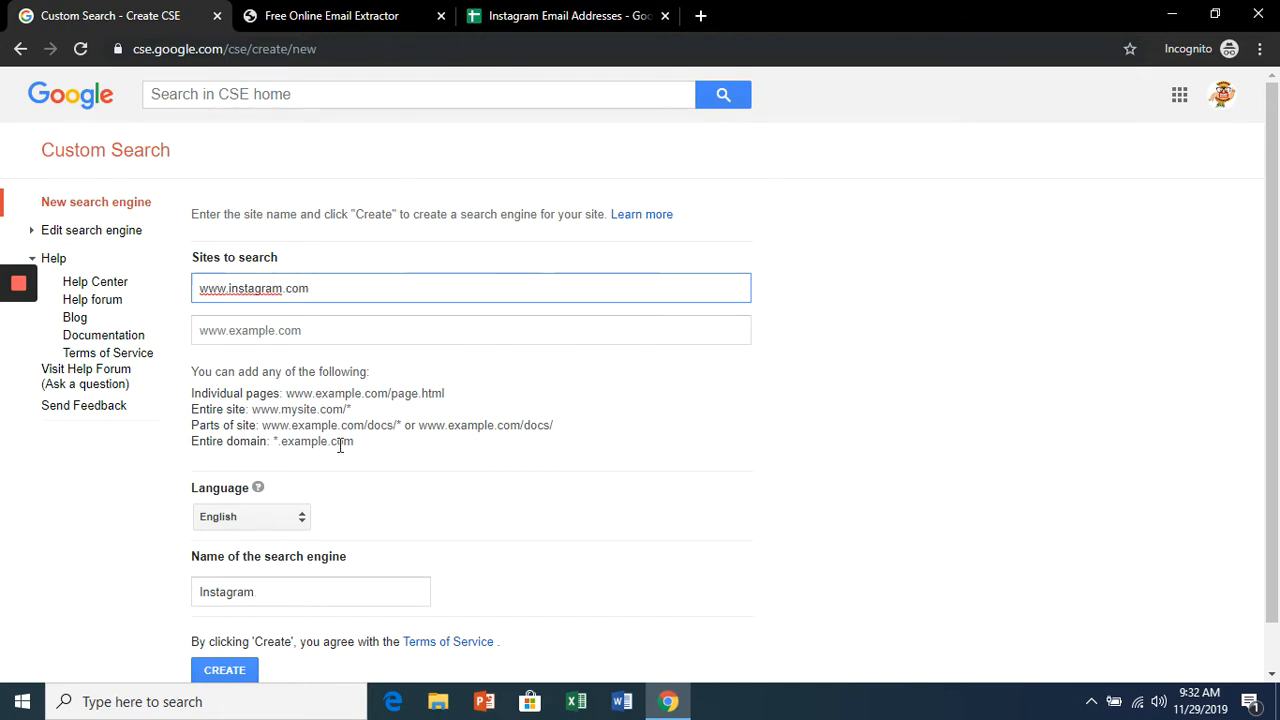
{"action": "left_click", "coordinate": [224, 669]}
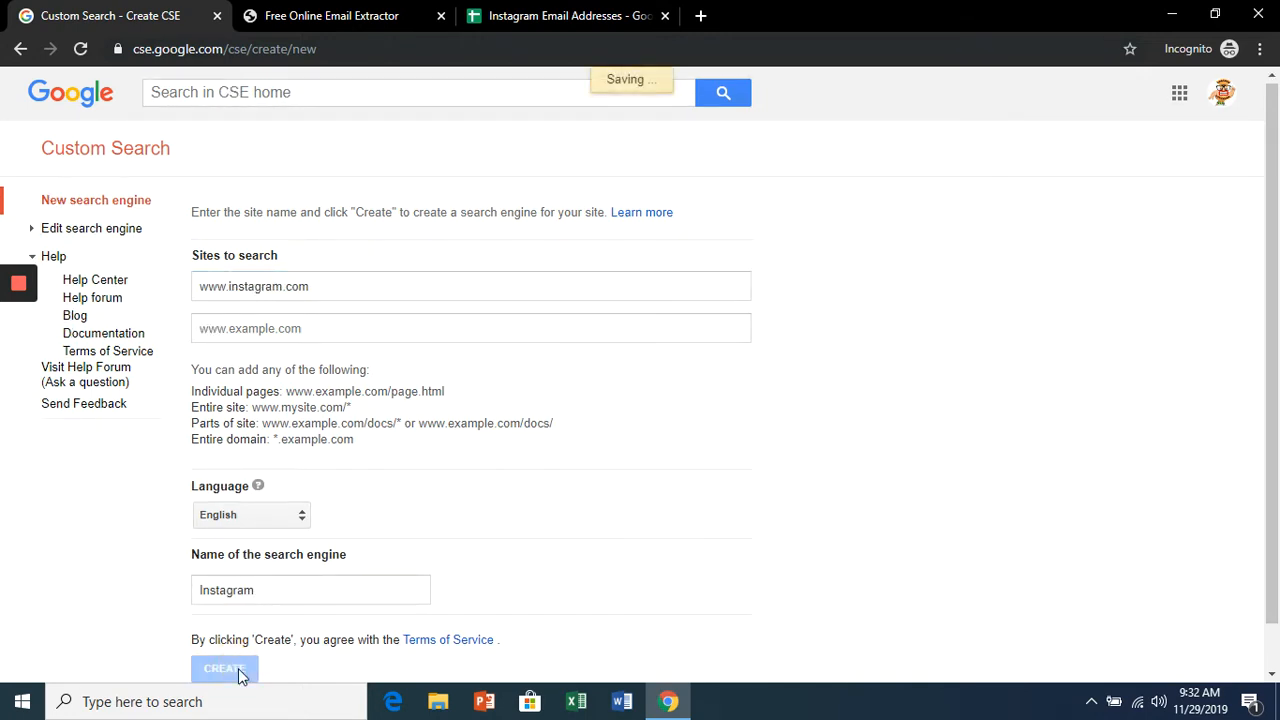
{"action": "left_click", "coordinate": [224, 668]}
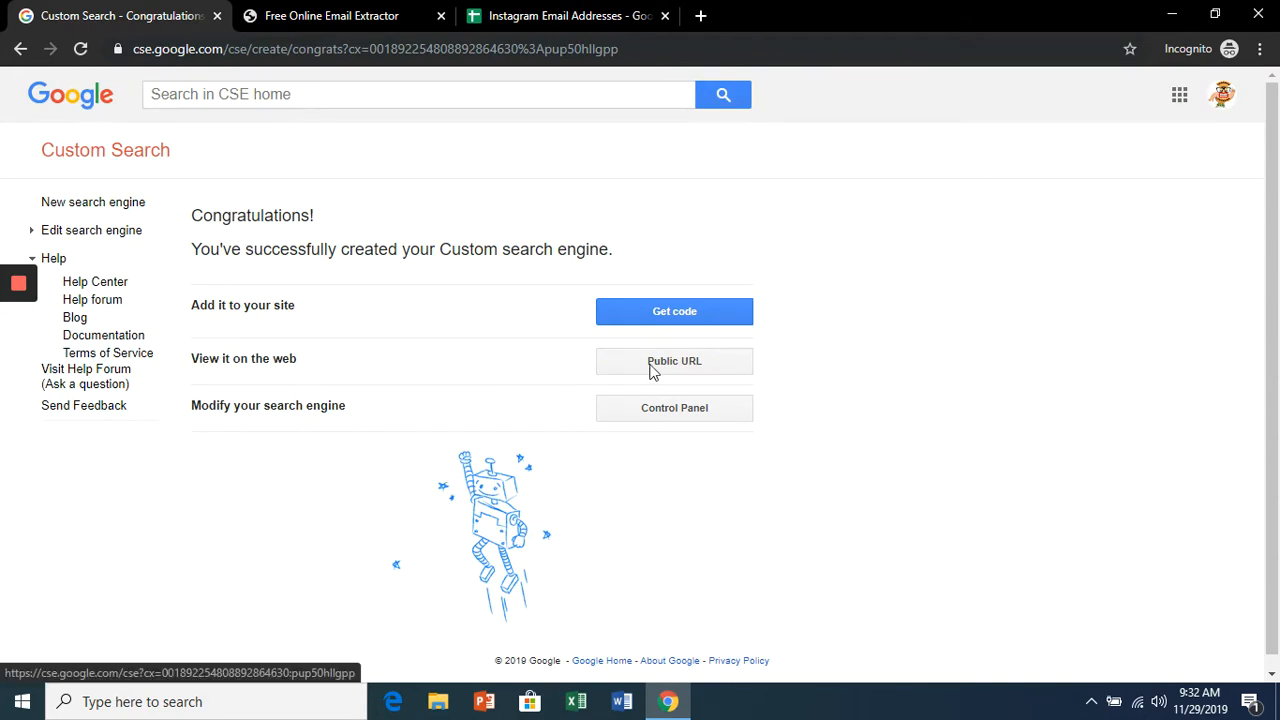
On the Instagram engine's public page, search for 'coffee gmail'
{"action": "left_click", "coordinate": [674, 361]}
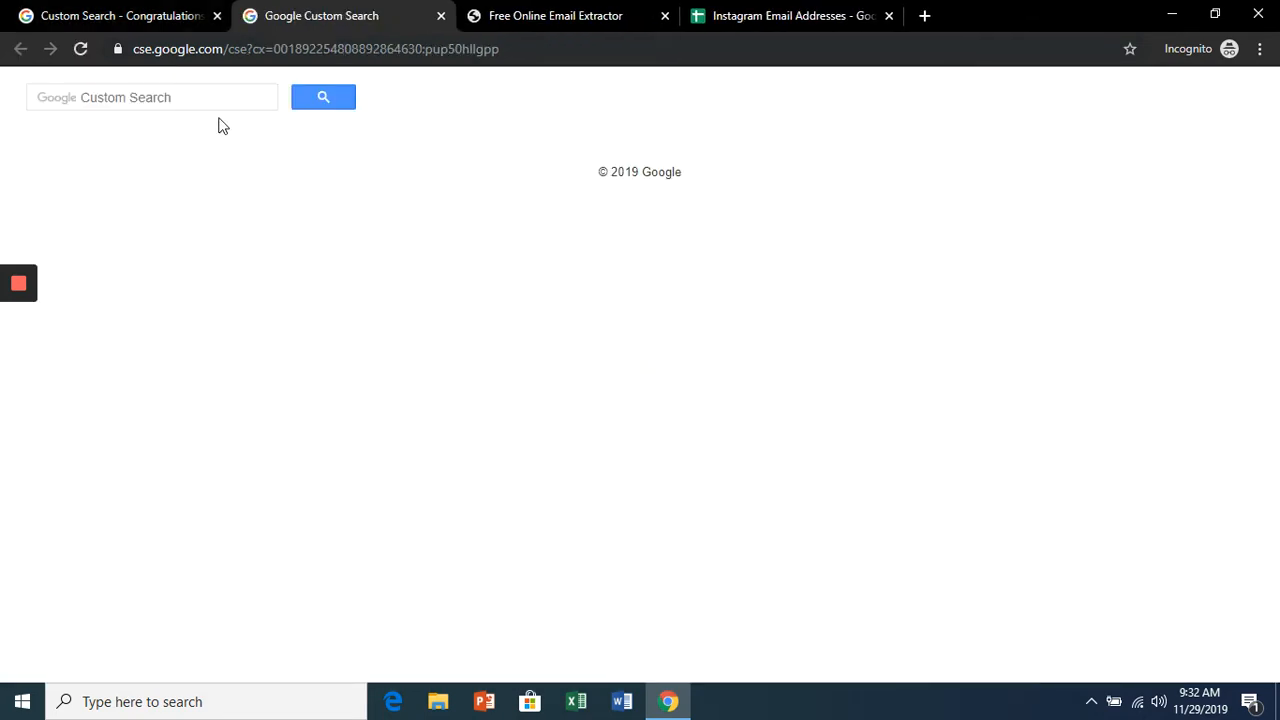
{"action": "left_click", "coordinate": [152, 97]}
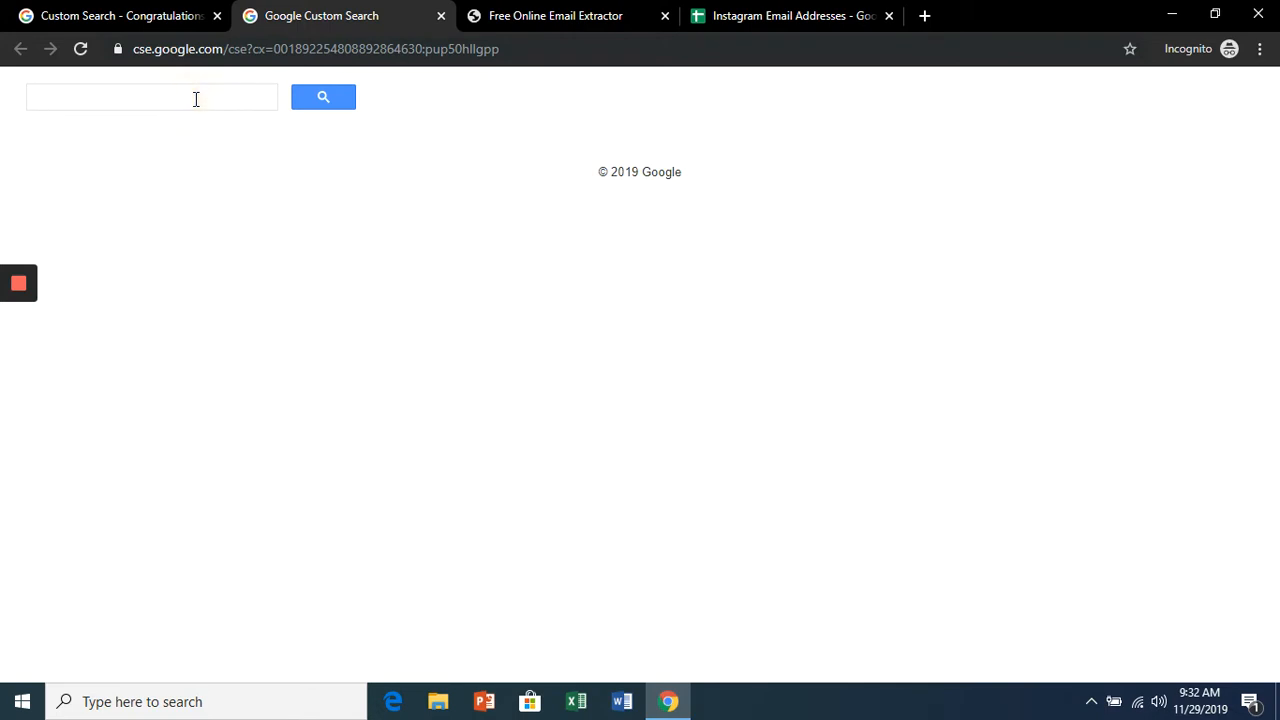
{"action": "left_click", "coordinate": [152, 97]}
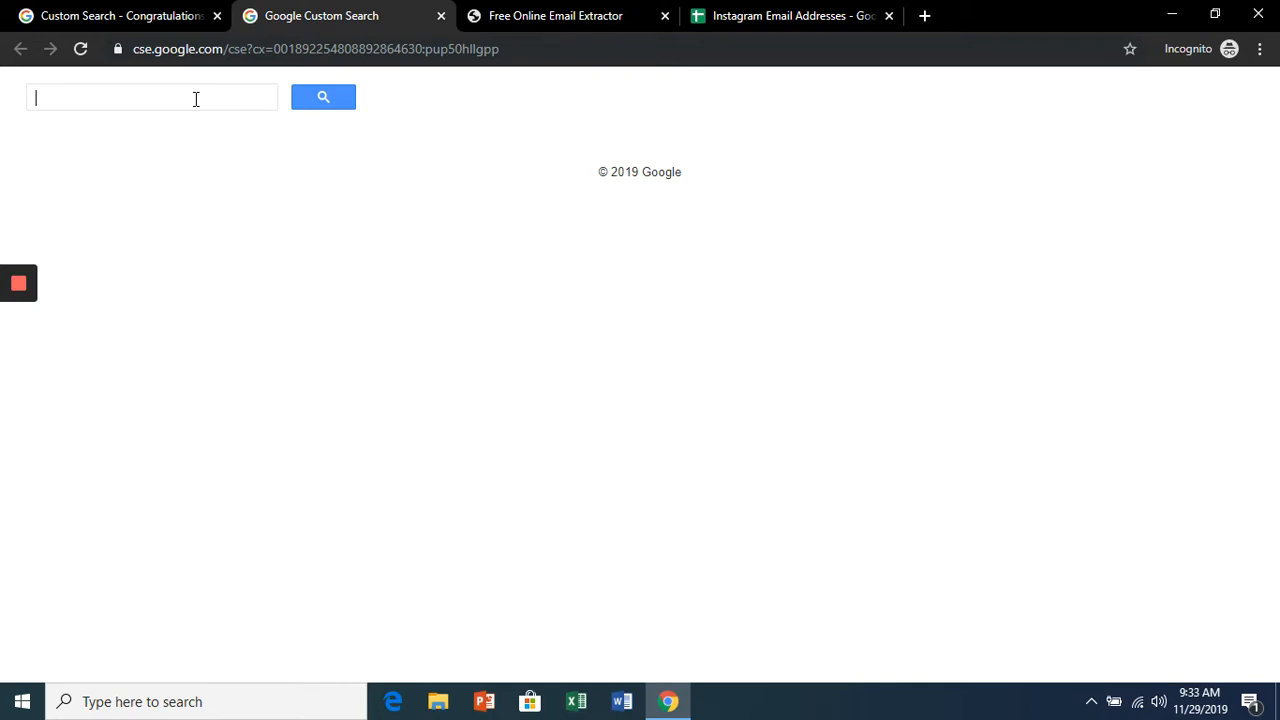
{"action": "type", "text": "coffee"}
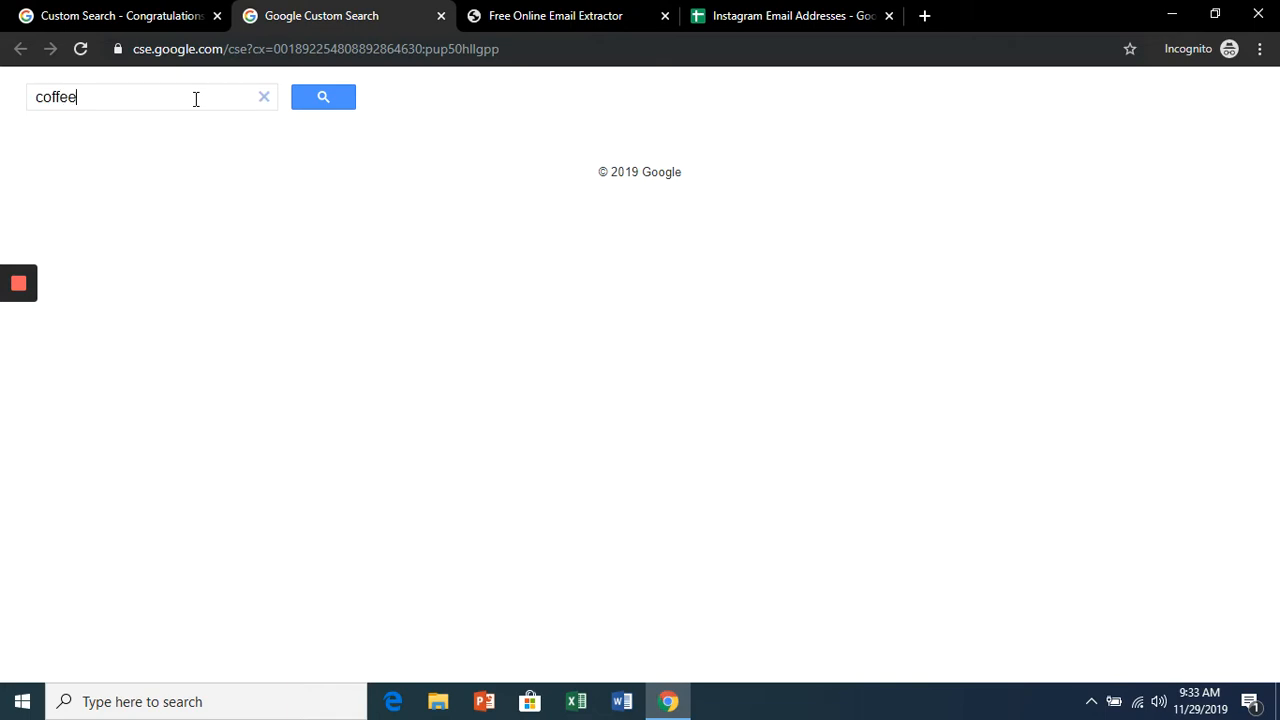
{"action": "type", "text": "gmal"}
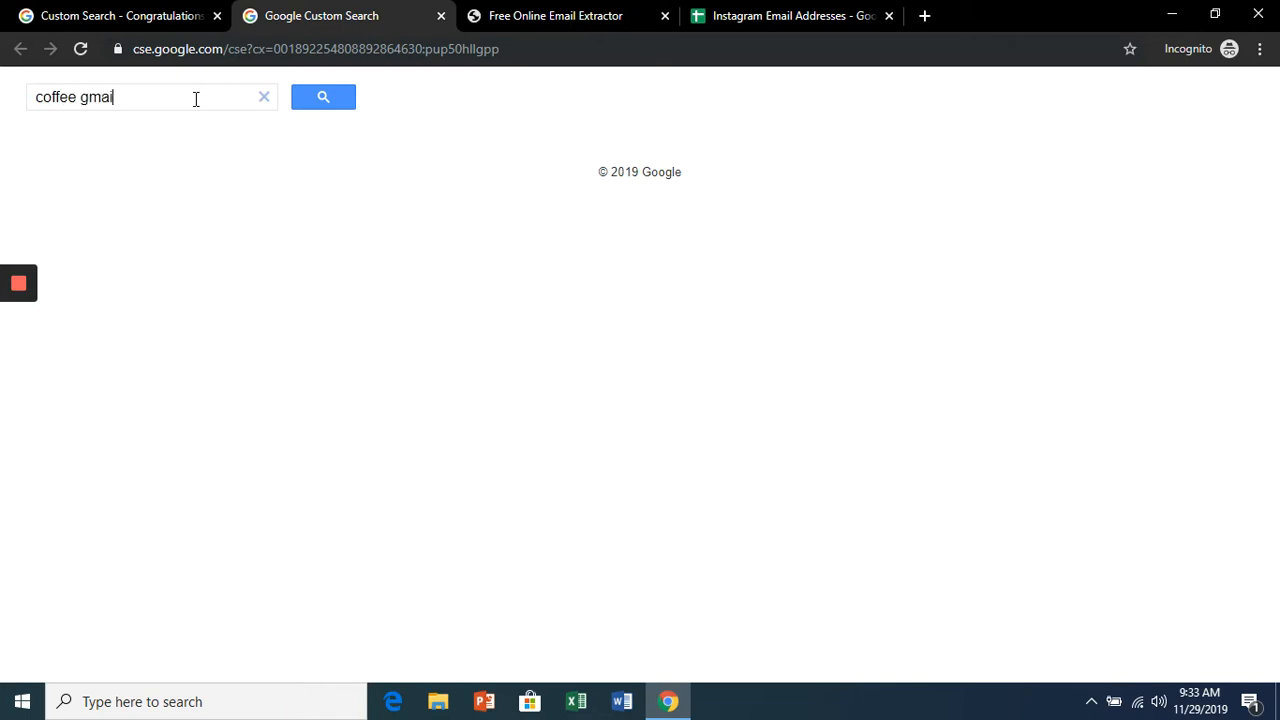
{"action": "left_click", "coordinate": [323, 97]}
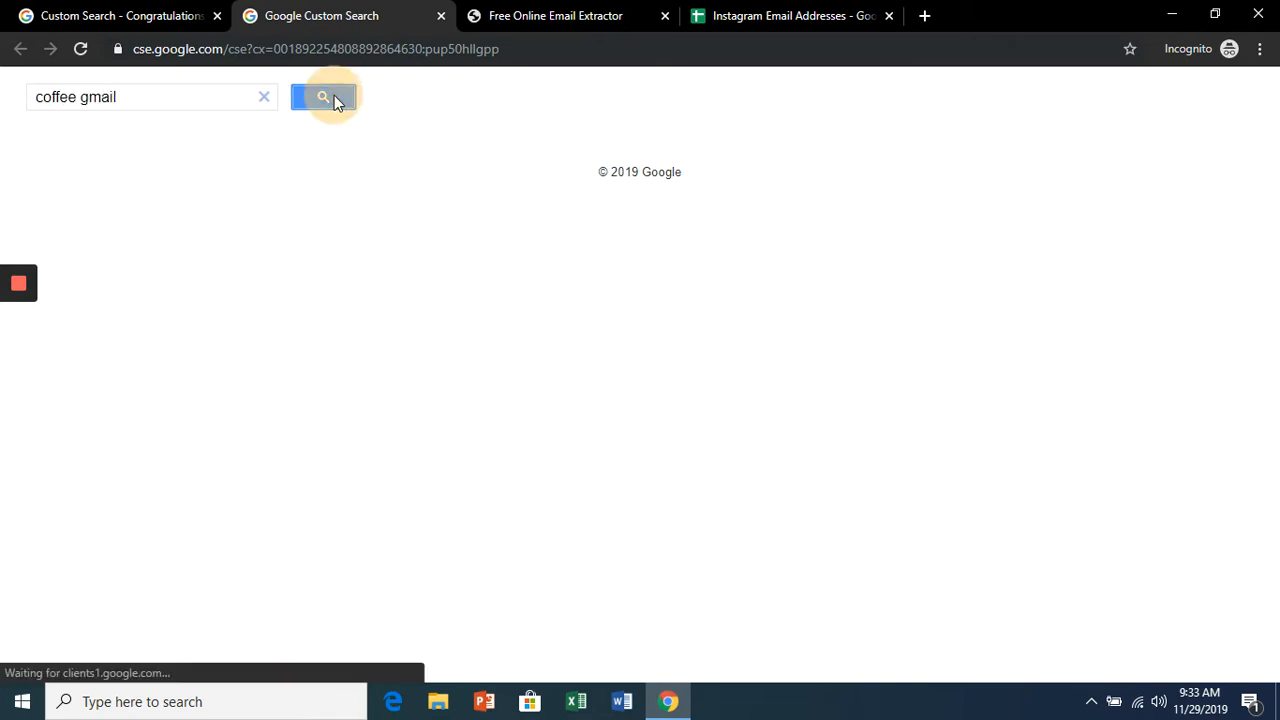
{"action": "left_click", "coordinate": [323, 96]}
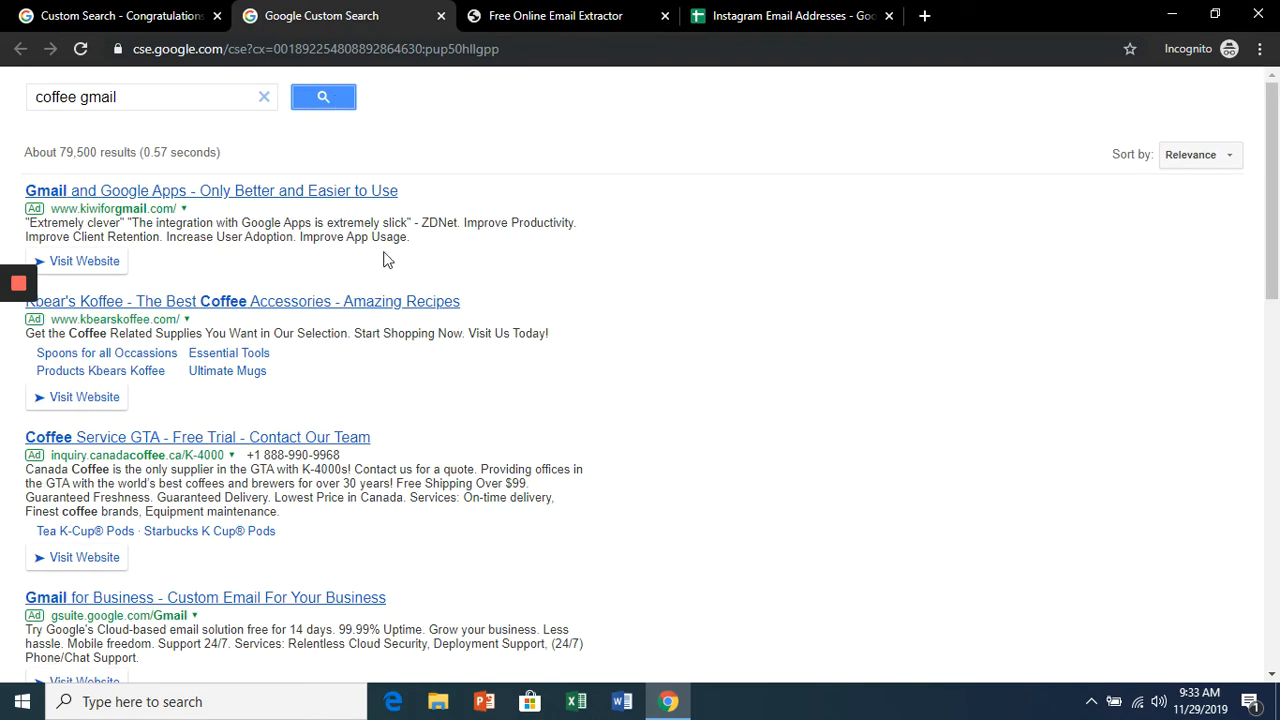
Scroll the coffee gmail results and select the first page's Instagram listings for copying
{"action": "scroll", "scroll_direction": "down", "scroll_amount": 3}
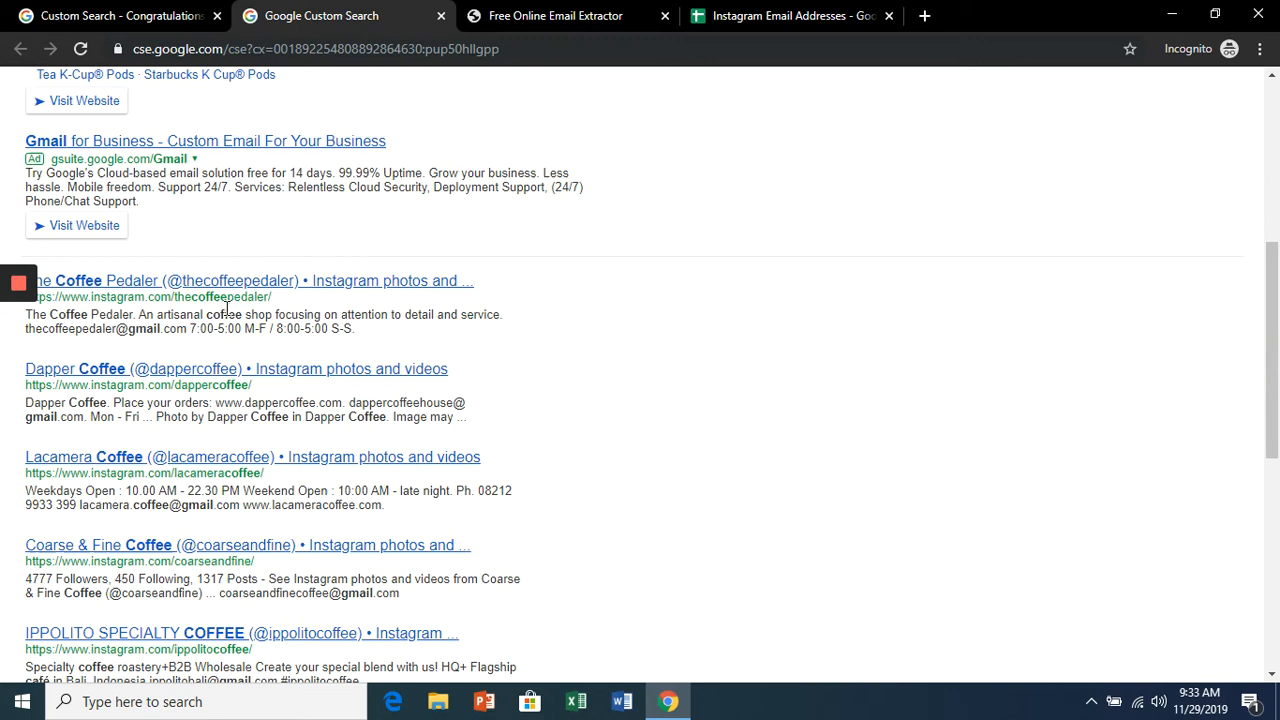
{"action": "scroll", "scroll_direction": "down", "scroll_amount": 3}
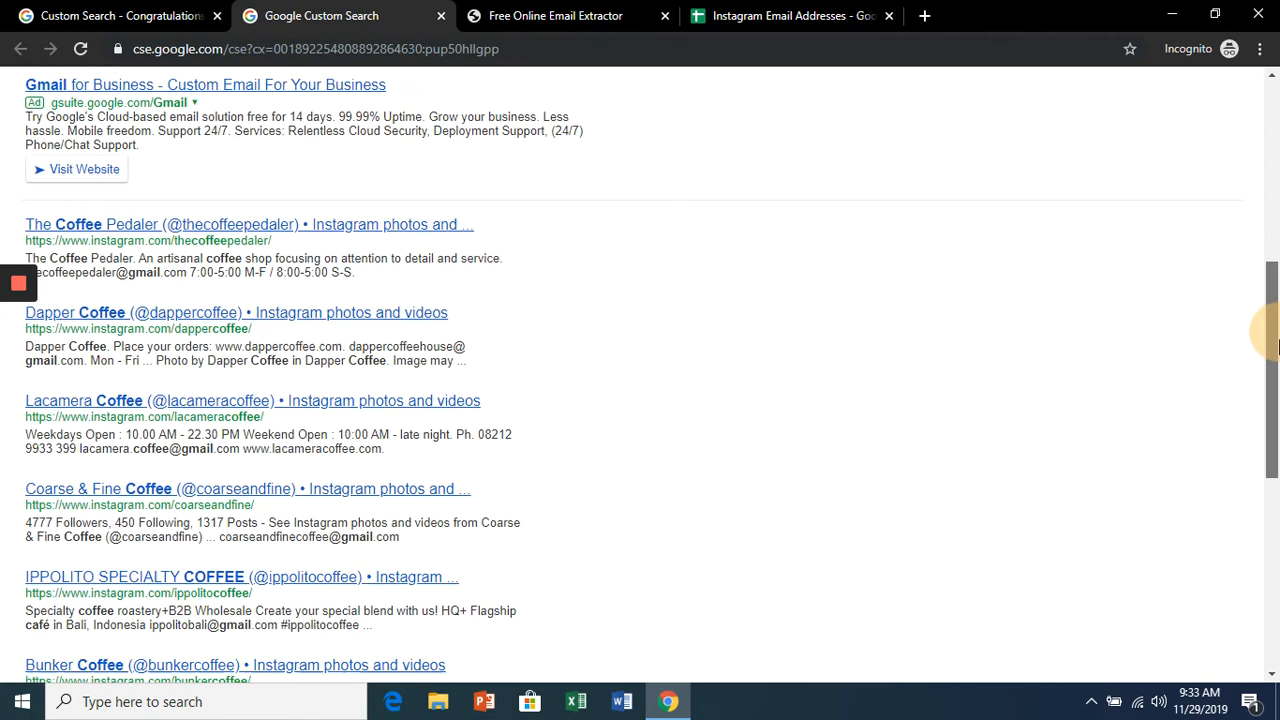
{"action": "scroll", "scroll_direction": "down", "scroll_amount": 3}
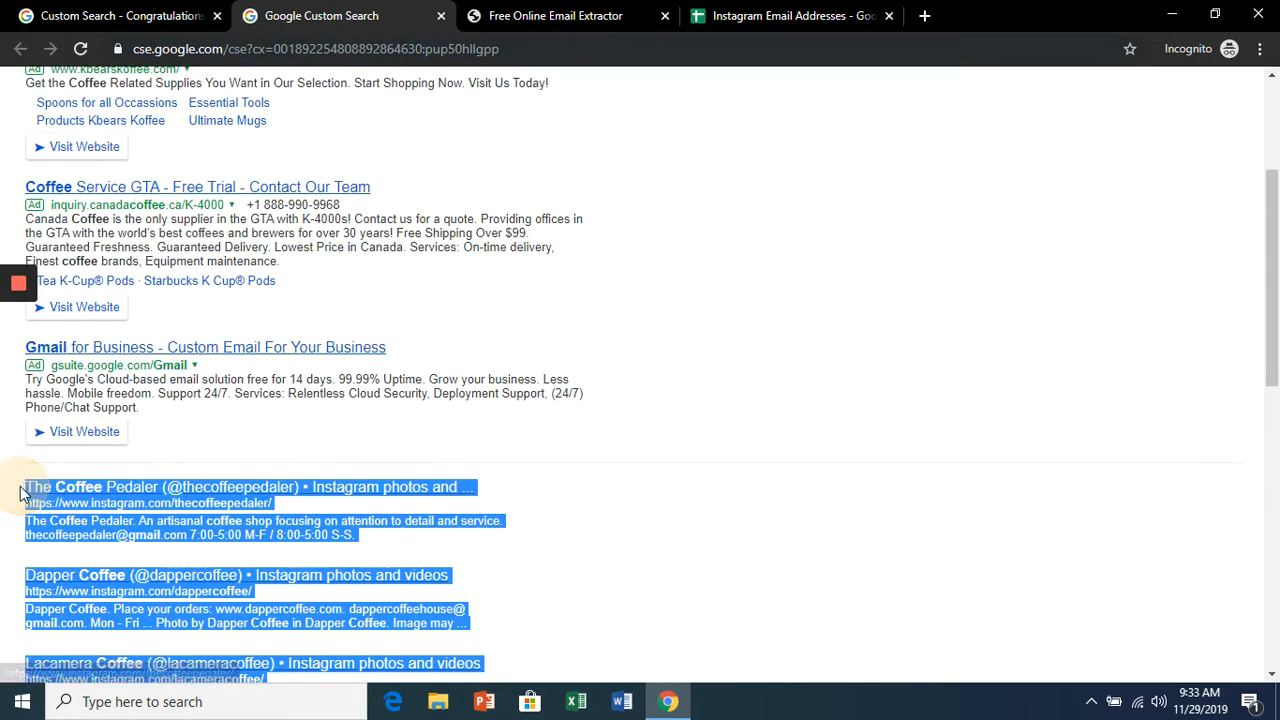
{"action": "left_click", "coordinate": [555, 15]}
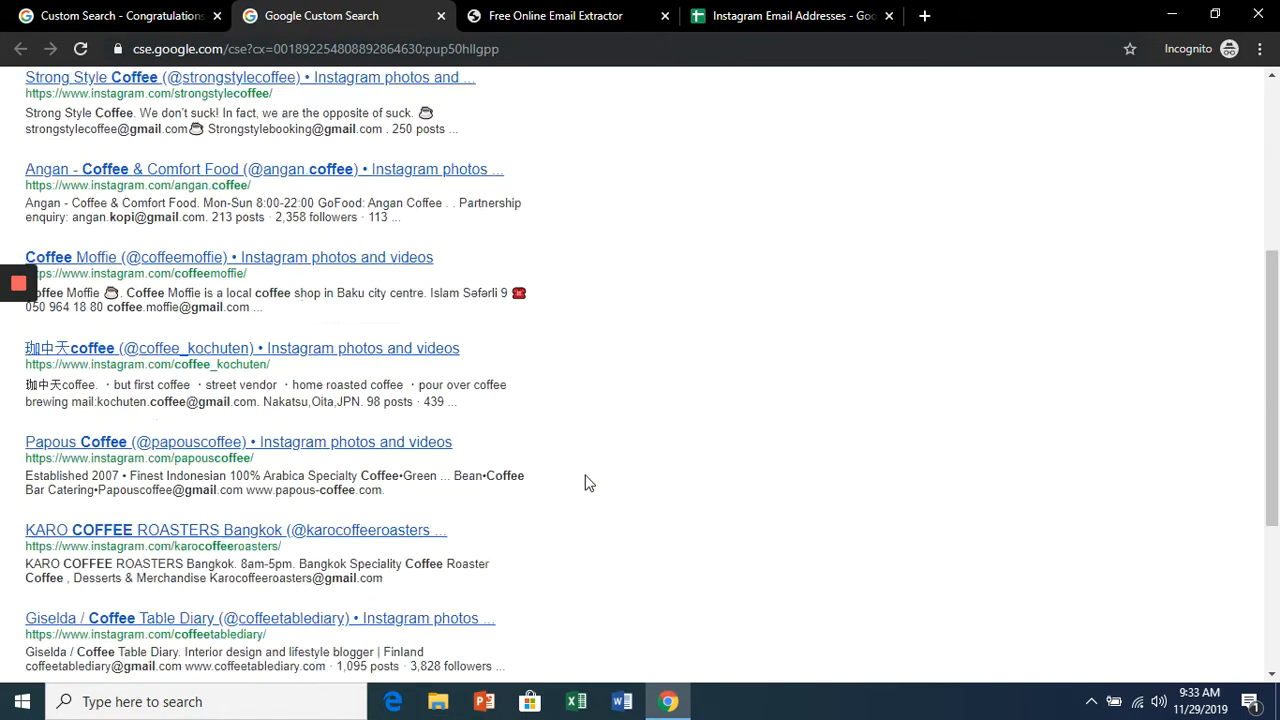
Select the next page's Instagram listings and move to the Free Online Email Extractor
{"action": "scroll", "scroll_direction": "down", "scroll_amount": 3}
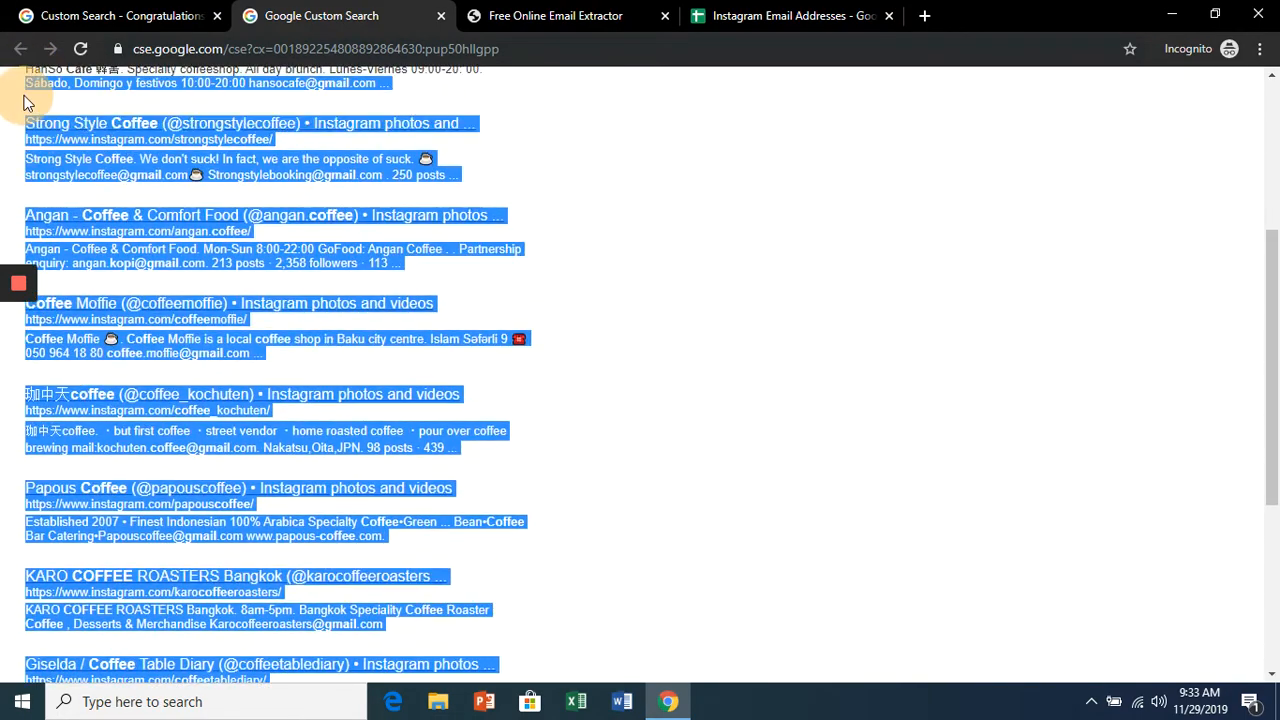
{"action": "scroll", "scroll_direction": "up", "scroll_amount": 3}
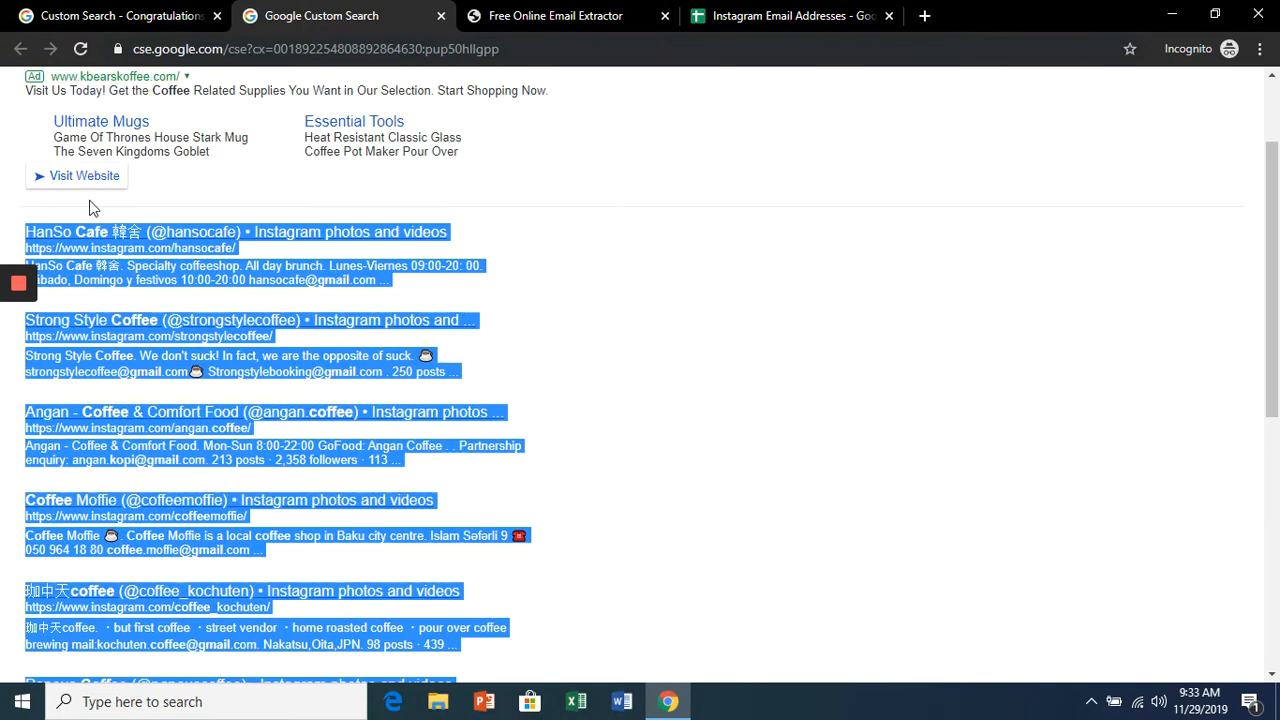
{"action": "left_click", "coordinate": [567, 15]}
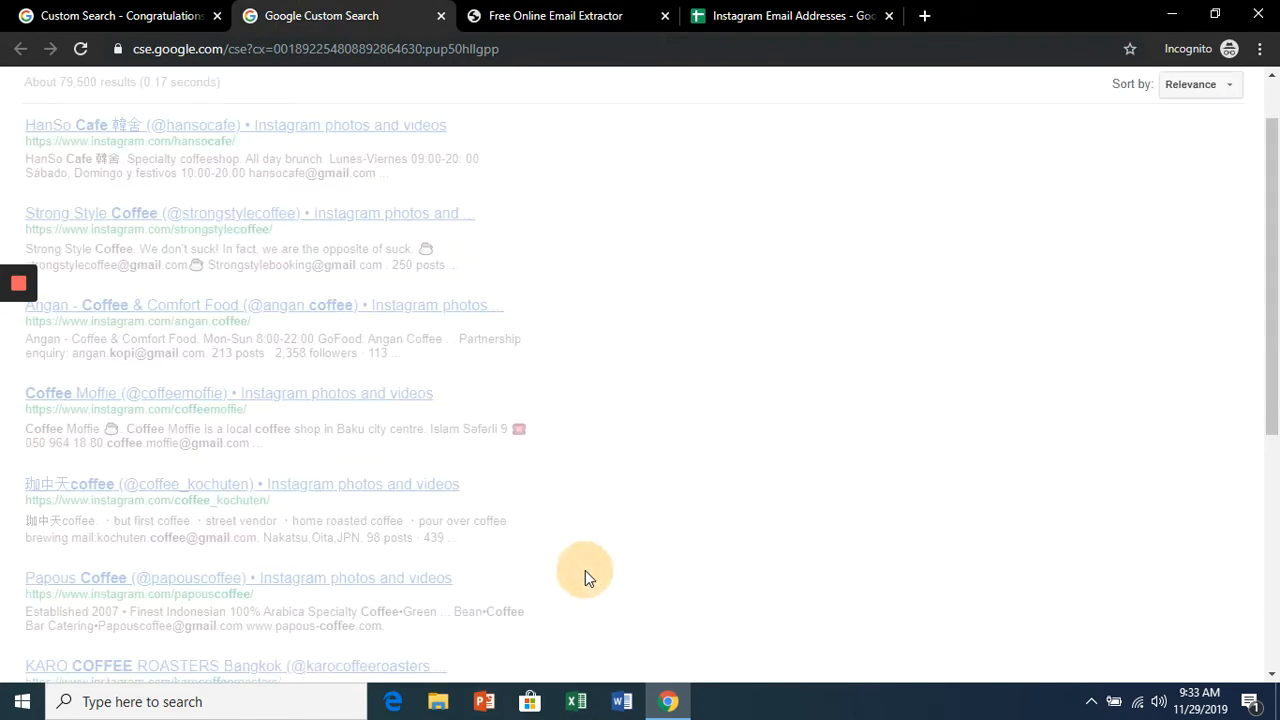
{"action": "scroll", "scroll_direction": "down", "scroll_amount": 3}
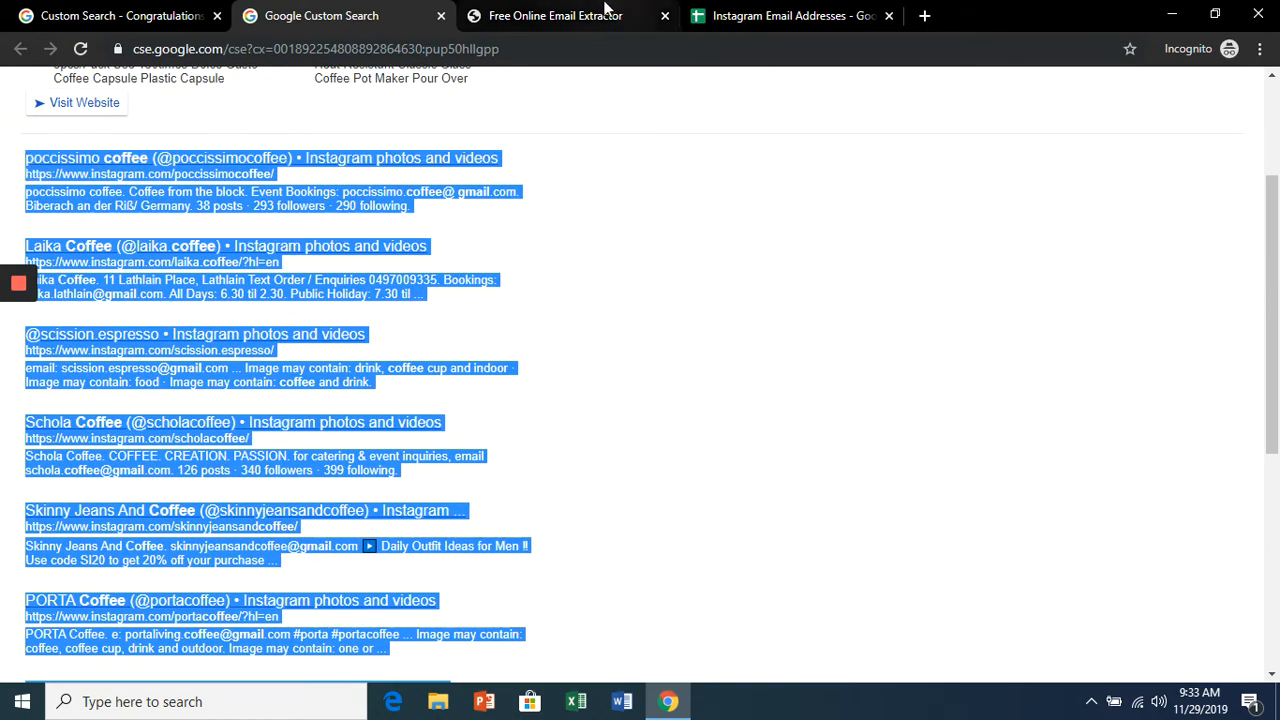
{"action": "left_click", "coordinate": [555, 16]}
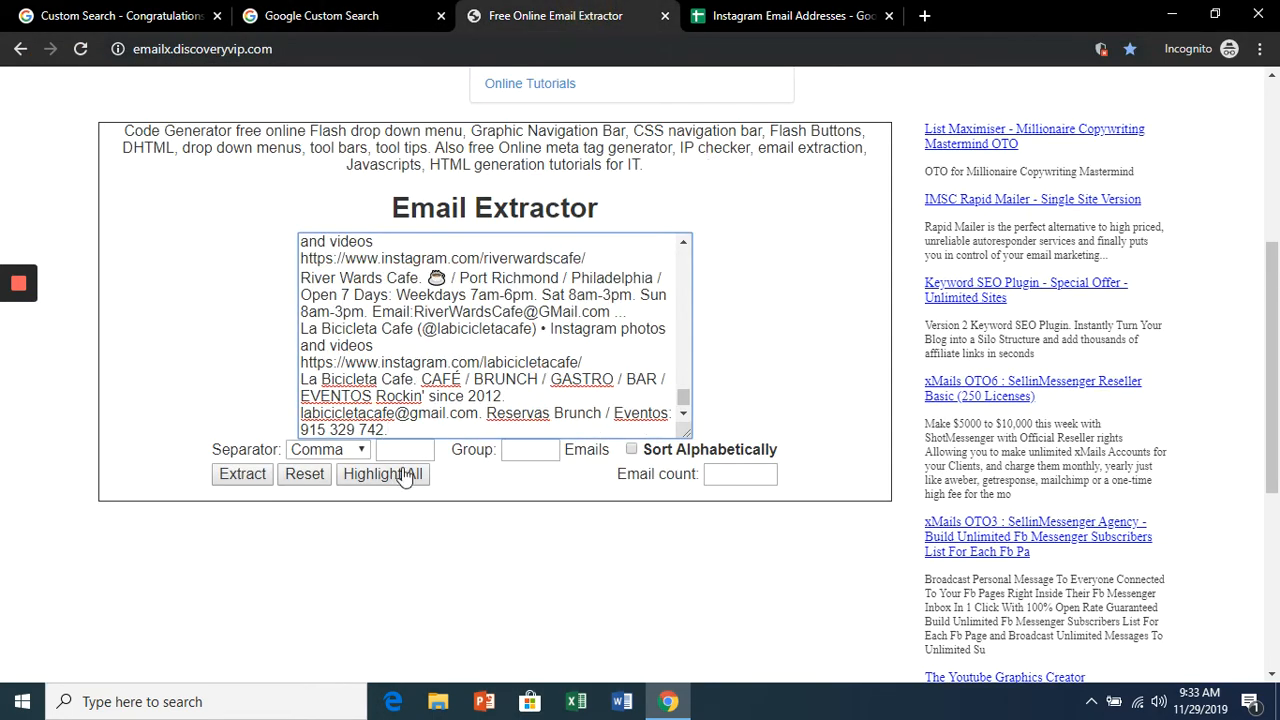
Extract the 26 addresses with a New Line separator, highlight all, and select A2 in Instagram Email Addresses
{"action": "left_click", "coordinate": [327, 449]}
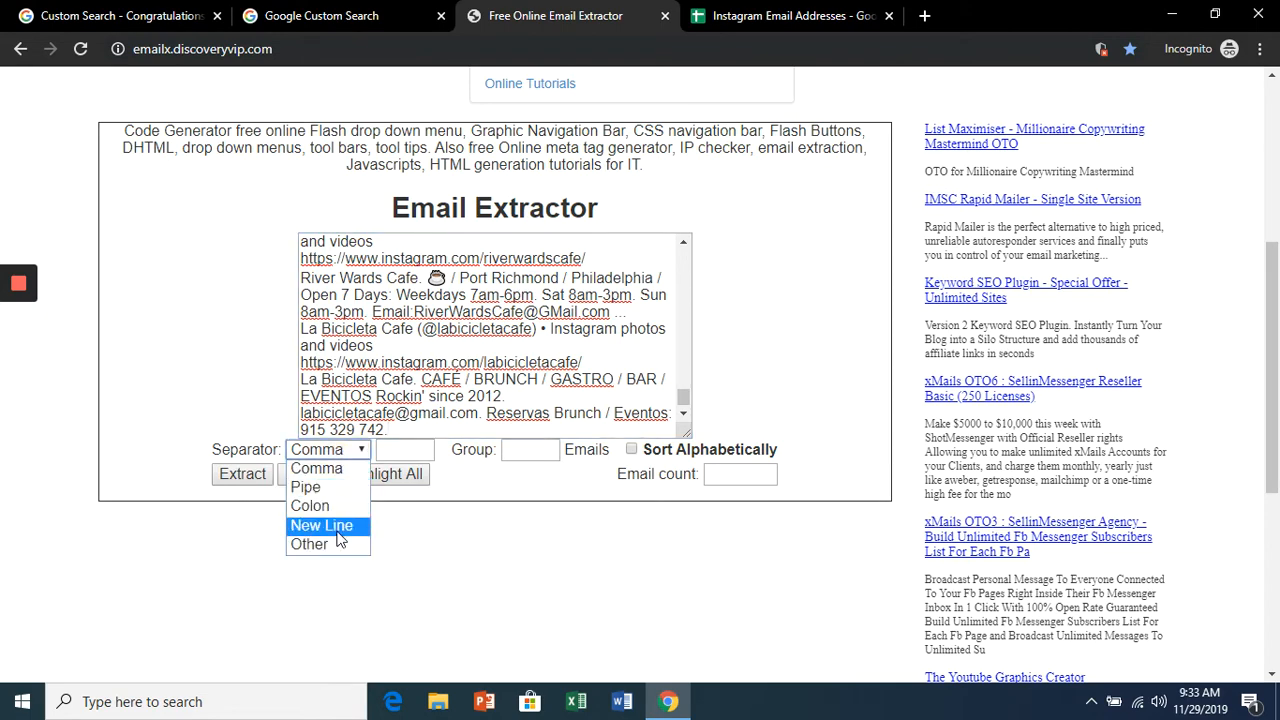
{"action": "left_click", "coordinate": [321, 525]}
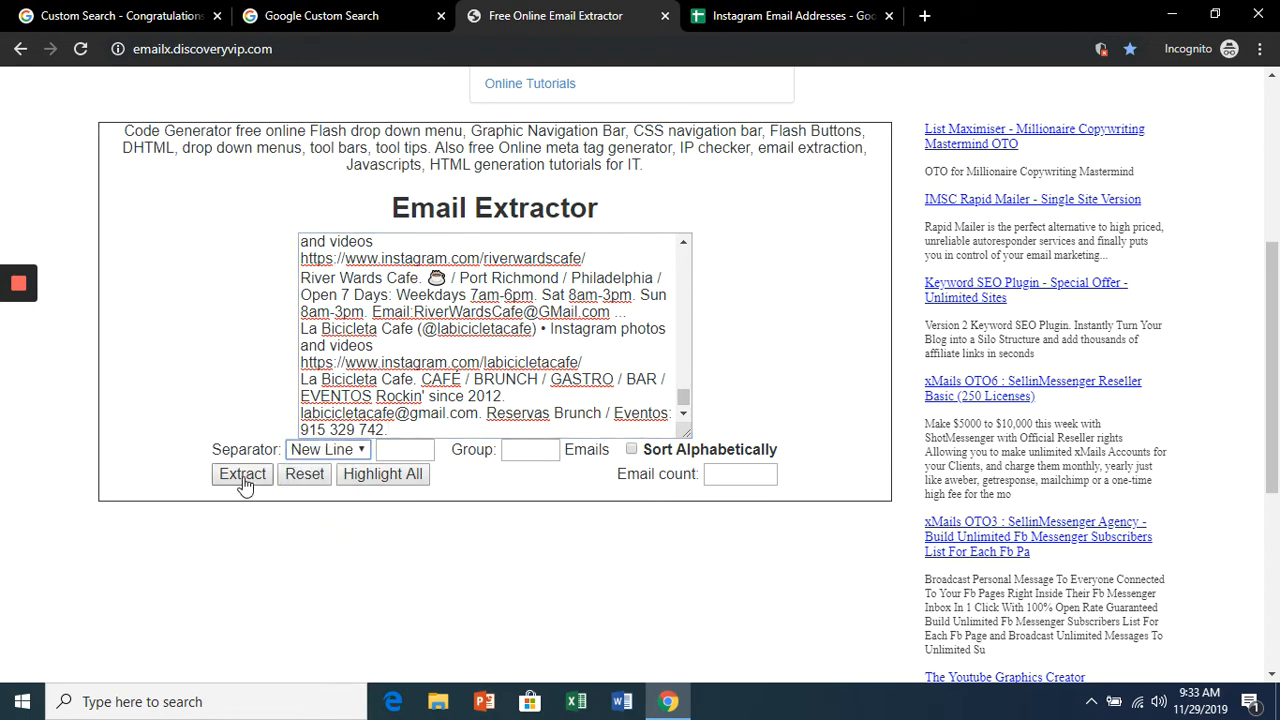
{"action": "left_click", "coordinate": [241, 473]}
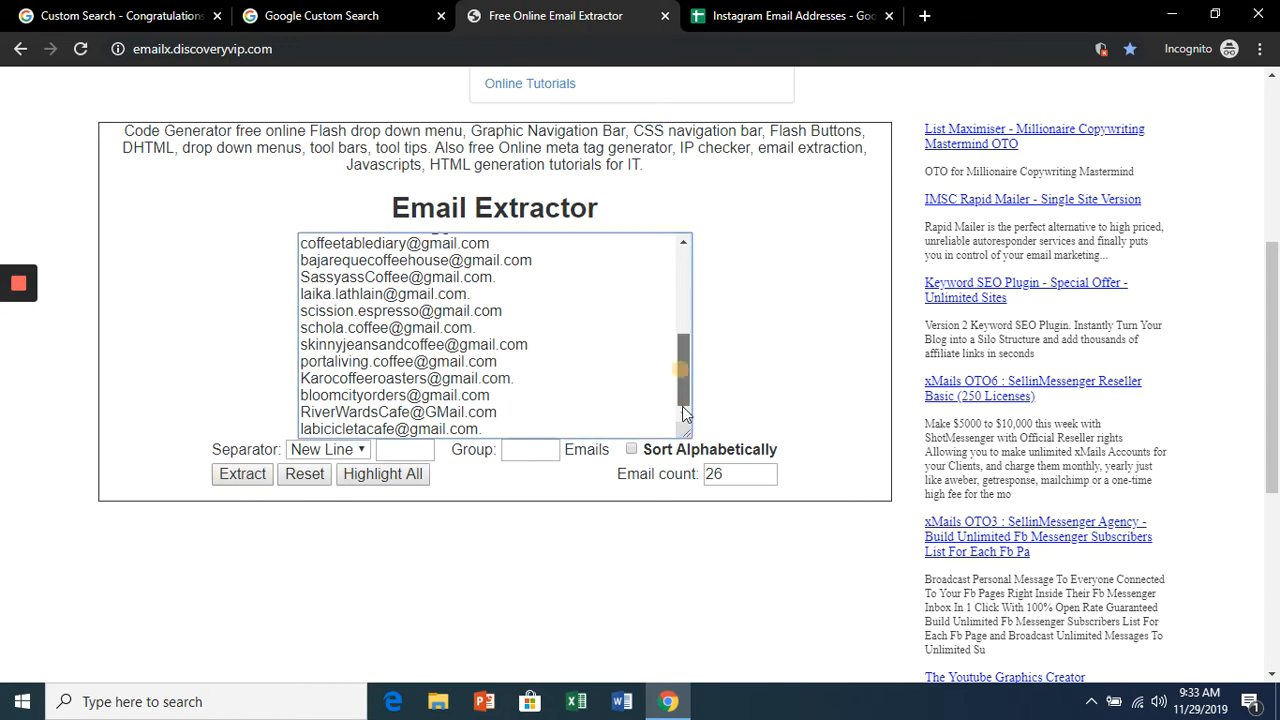
{"action": "left_click", "coordinate": [382, 473]}
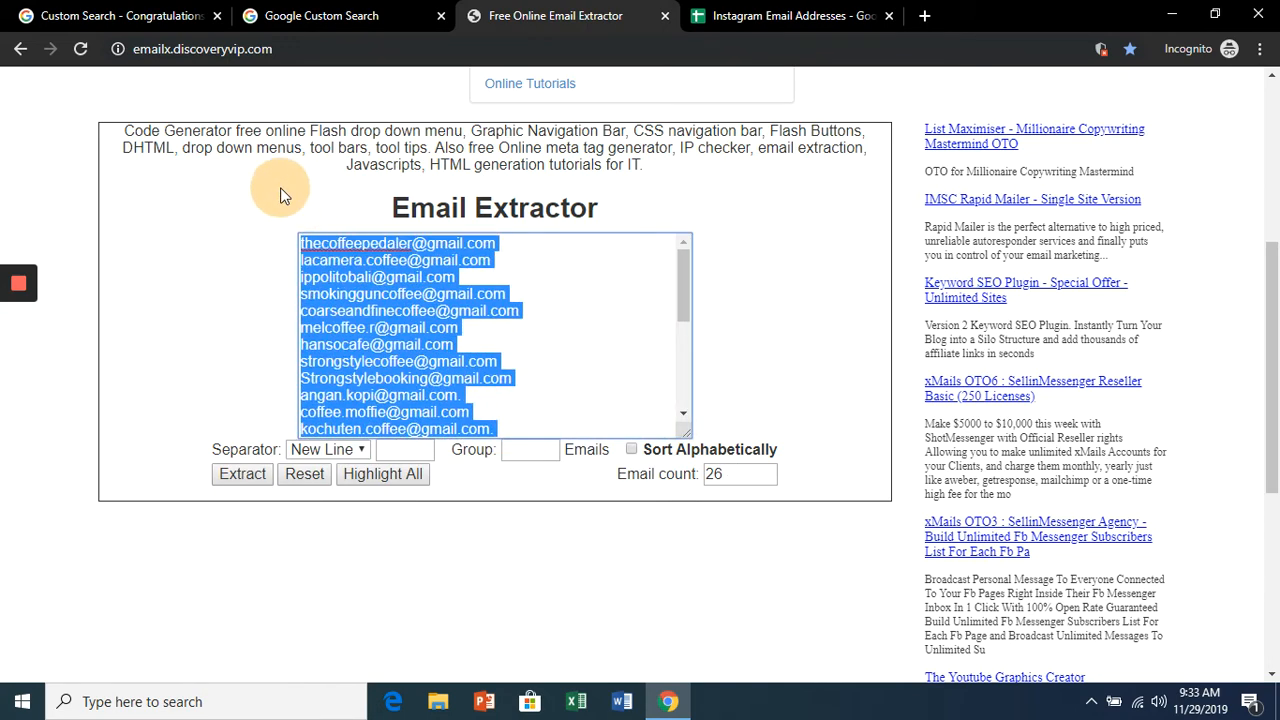
{"action": "left_click", "coordinate": [790, 15]}
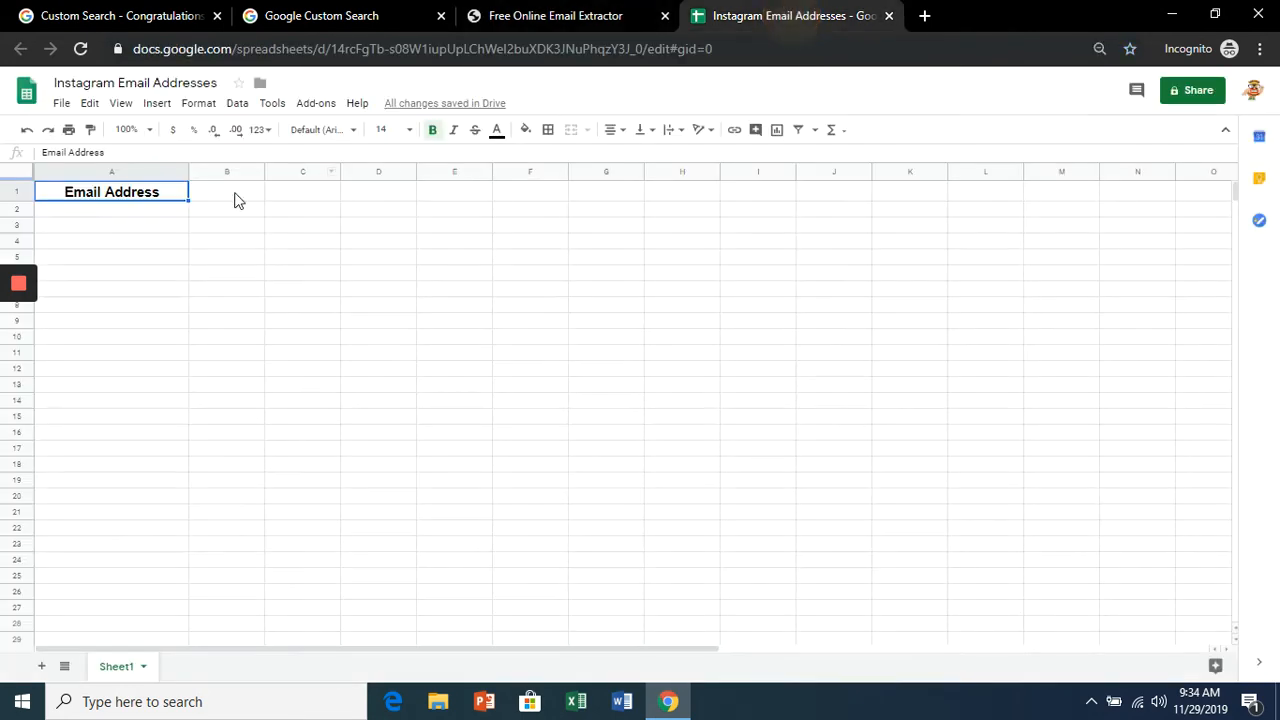
{"action": "left_click", "coordinate": [112, 208]}
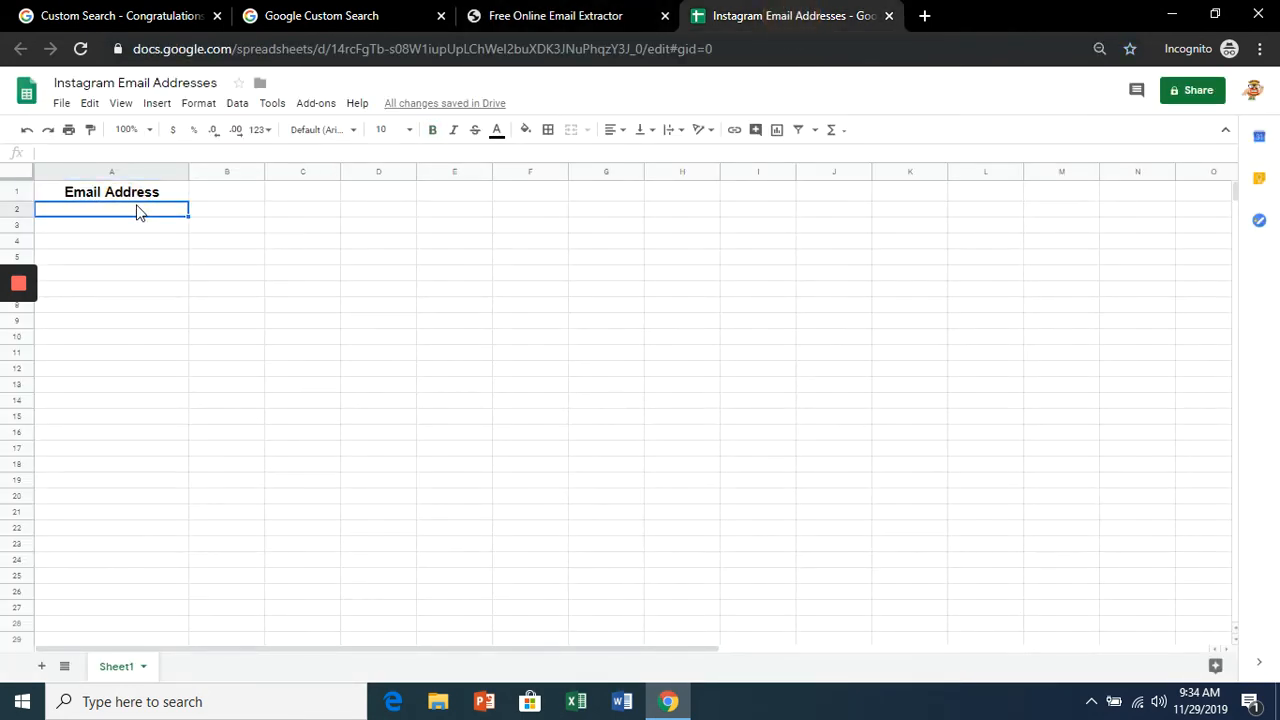